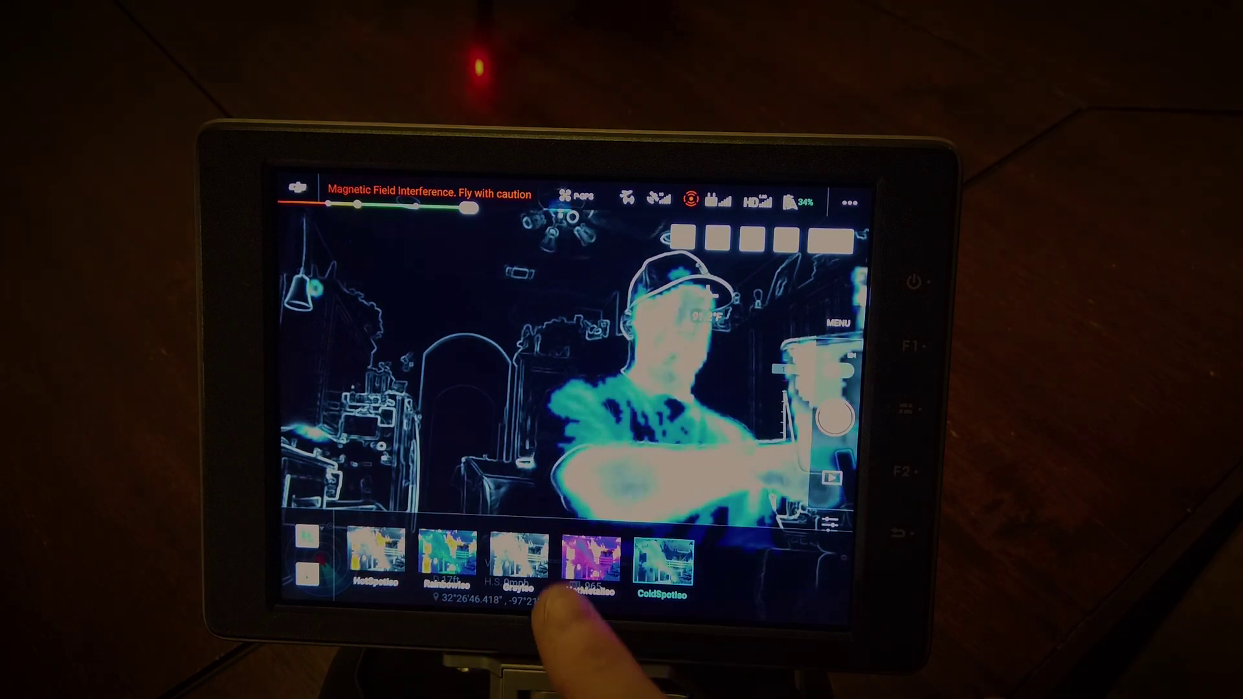
# Select the HotMetal Iso thumbnail in the thermal palette strip to recolor the live view
pyautogui.click(591, 564)
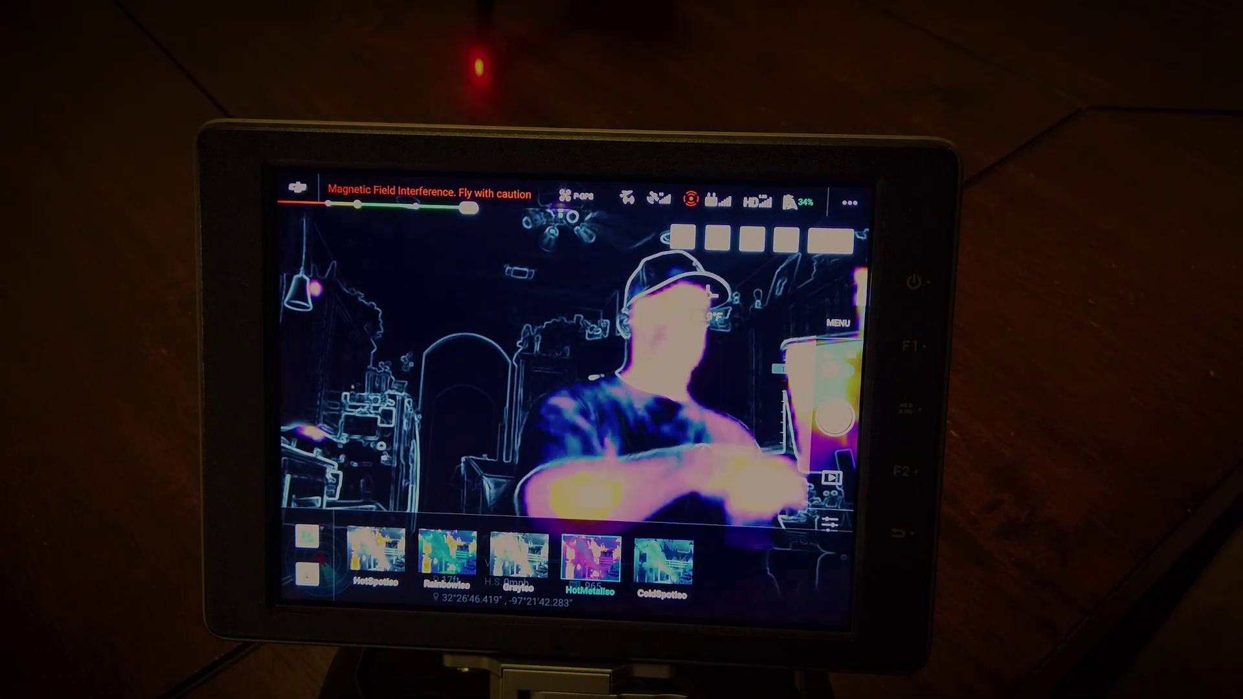